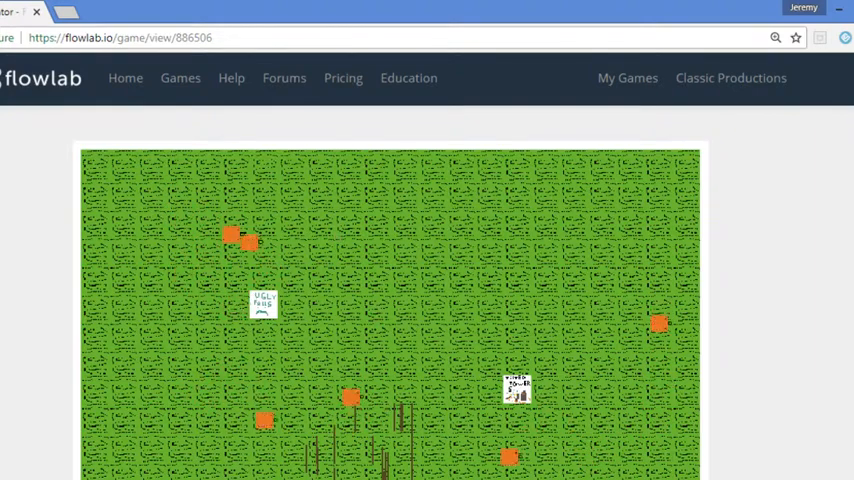
Scroll through the played game of orange squares roaming the grass field.
scroll(down, 3)
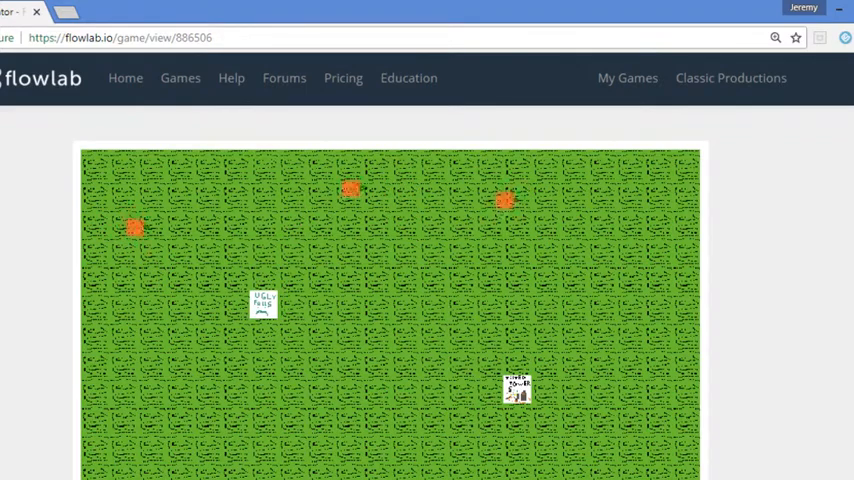
scroll(down, 3)
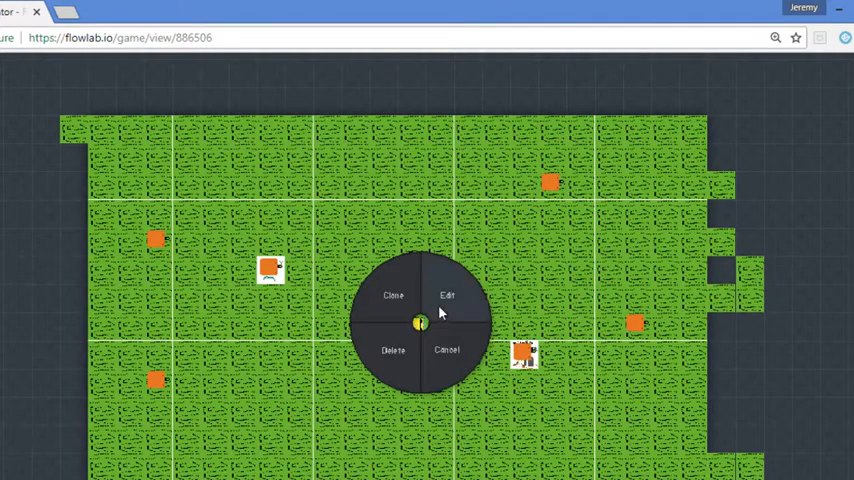
Edit the player character to reach its keyboard movement and shooting behaviors.
click(447, 295)
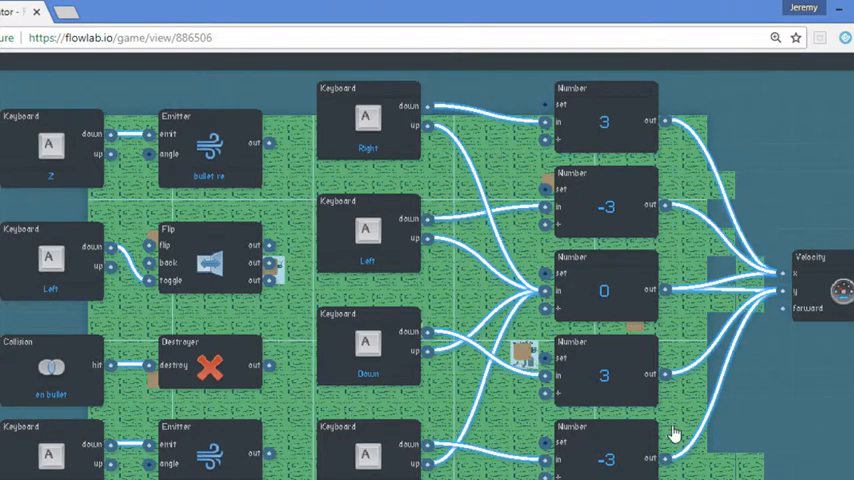
mouse_move(480, 367)
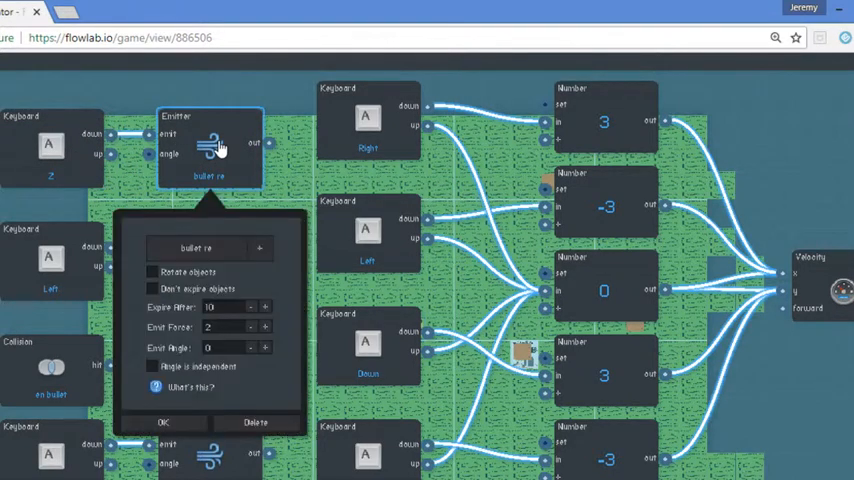
mouse_move(210, 178)
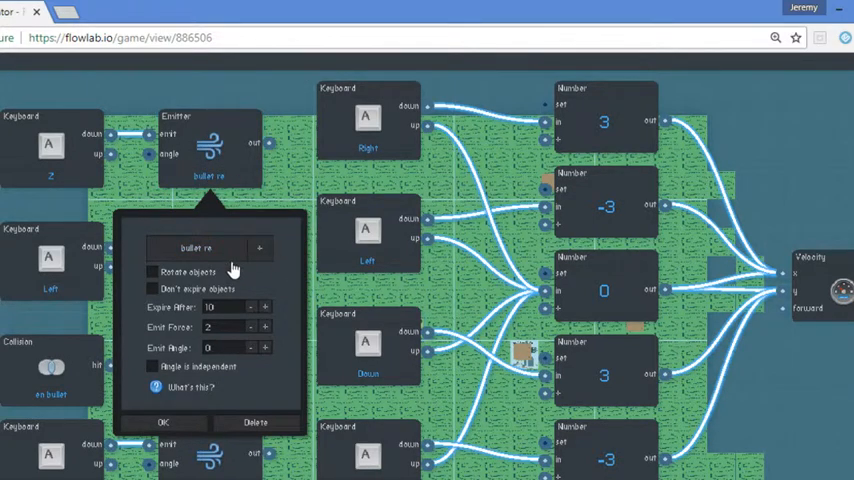
click(163, 422)
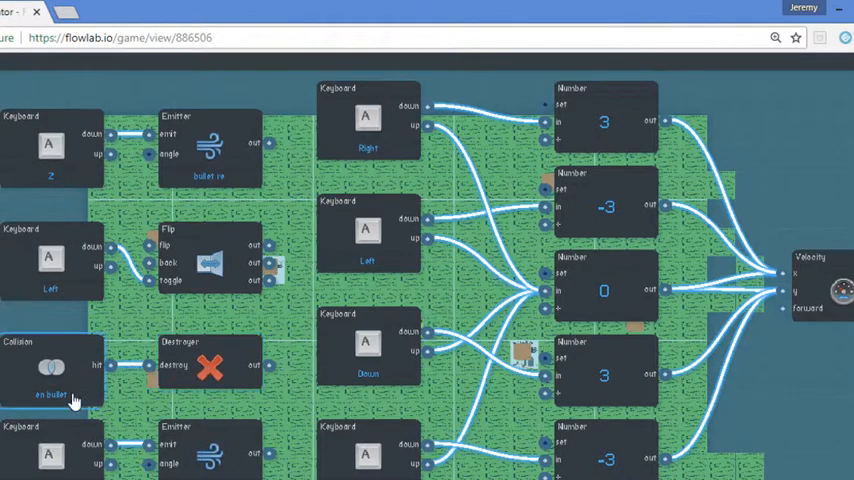
mouse_move(355, 348)
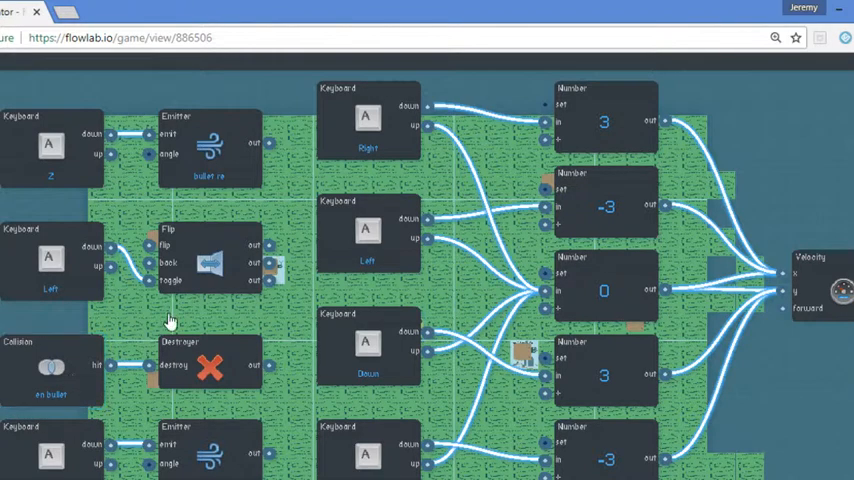
mouse_move(120, 405)
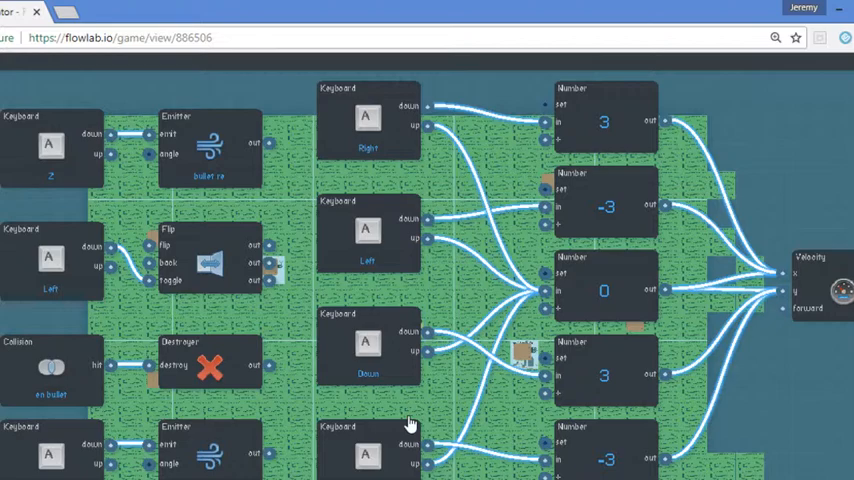
mouse_move(417, 283)
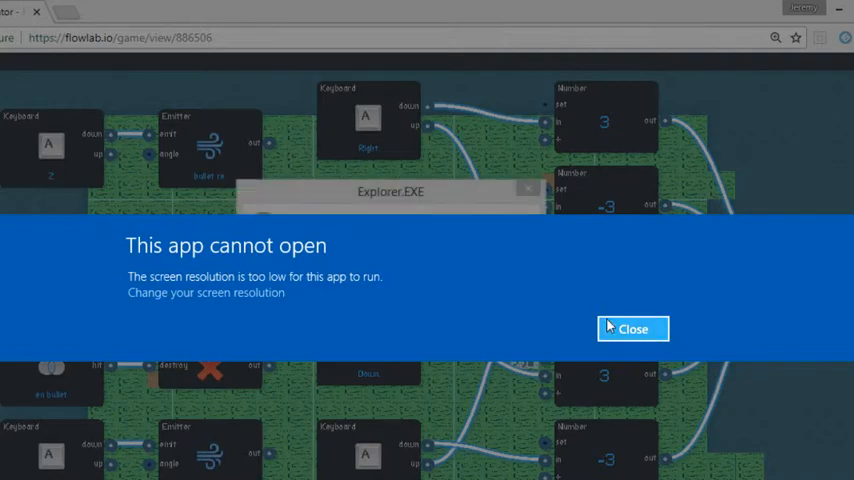
Close the 'This app cannot open' resolution error notification.
click(632, 328)
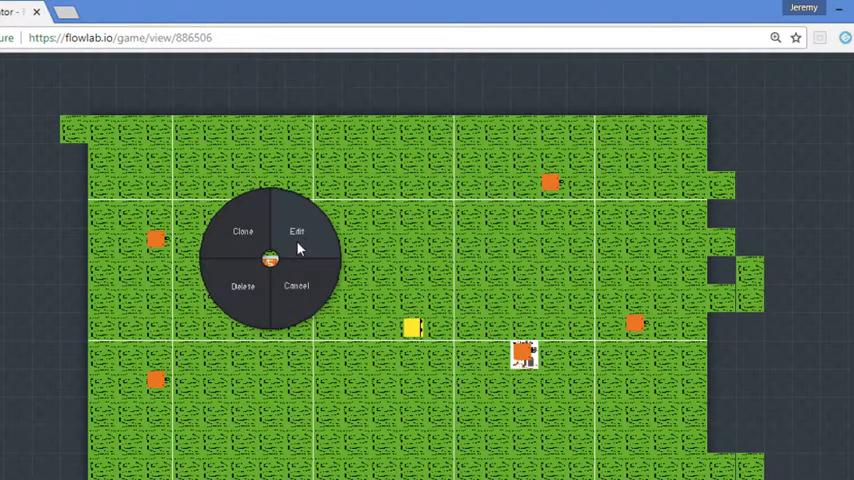
Open the enemy object's properties and then its Behaviors graph.
click(297, 231)
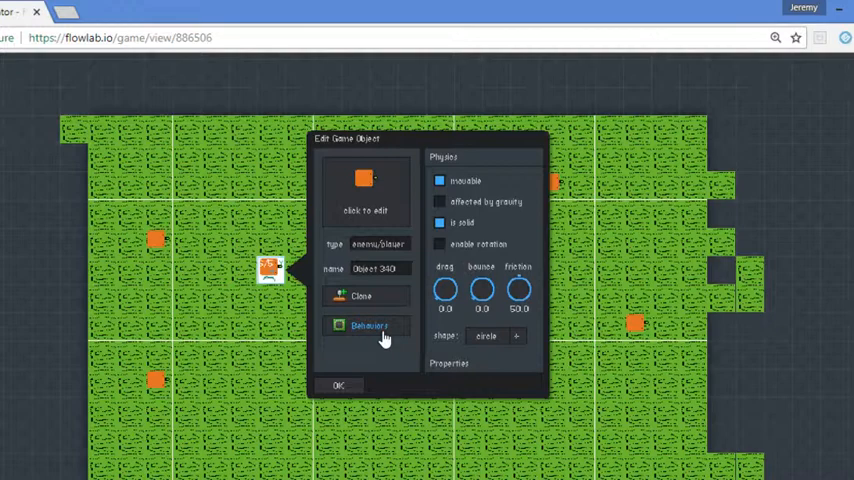
click(368, 326)
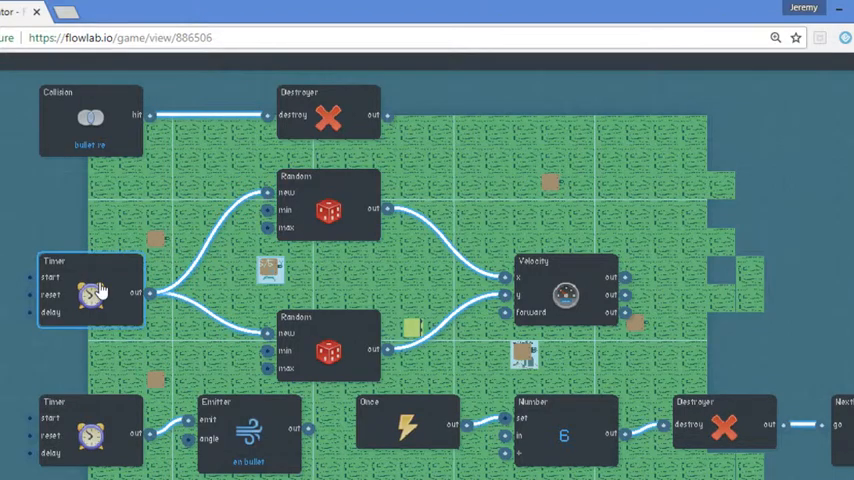
Inspect the 5-tenths movement timer, the -5 to 5 random range, and the 22-tenths timer.
click(90, 290)
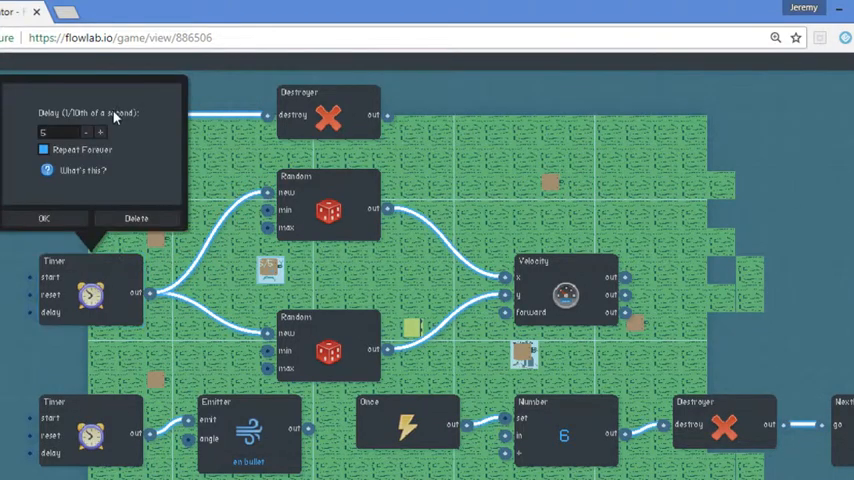
click(60, 132)
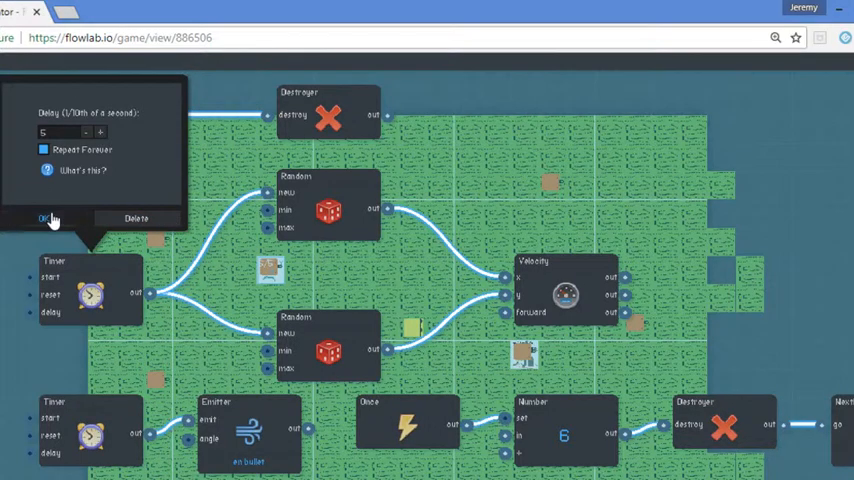
click(45, 218)
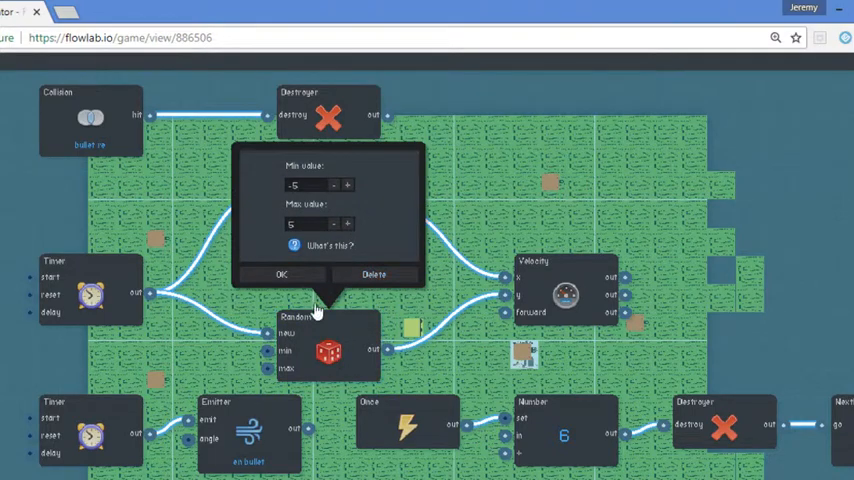
click(281, 274)
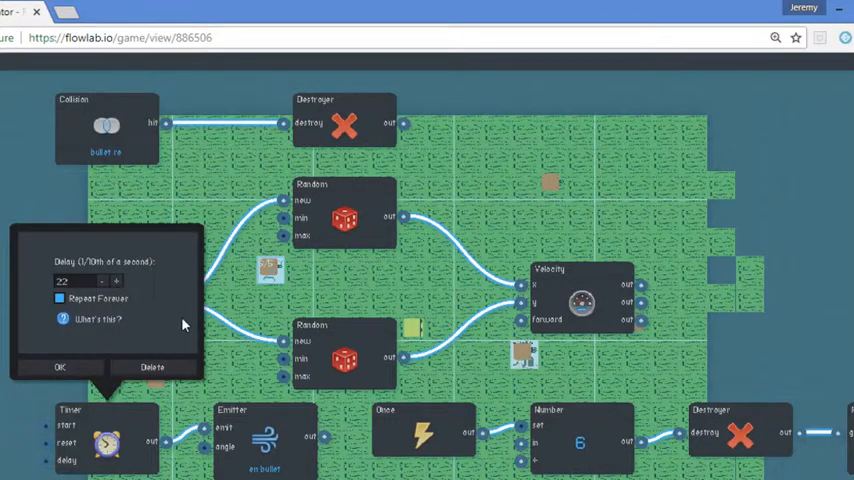
mouse_move(197, 328)
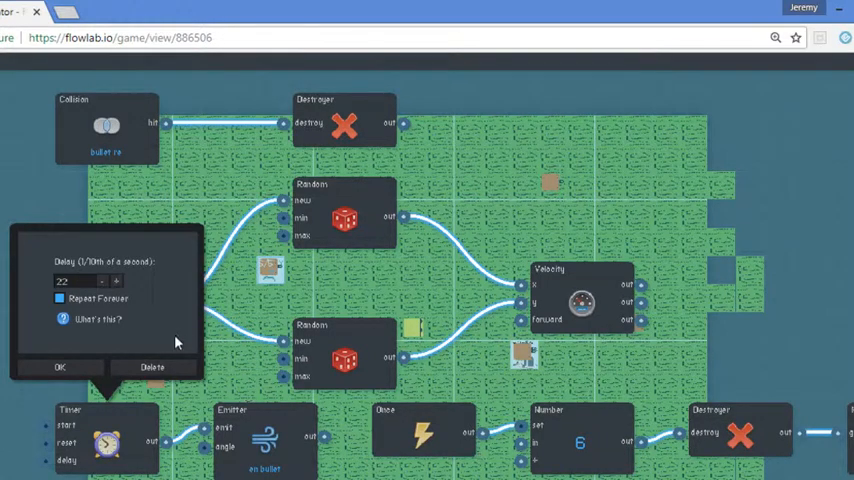
mouse_move(265, 388)
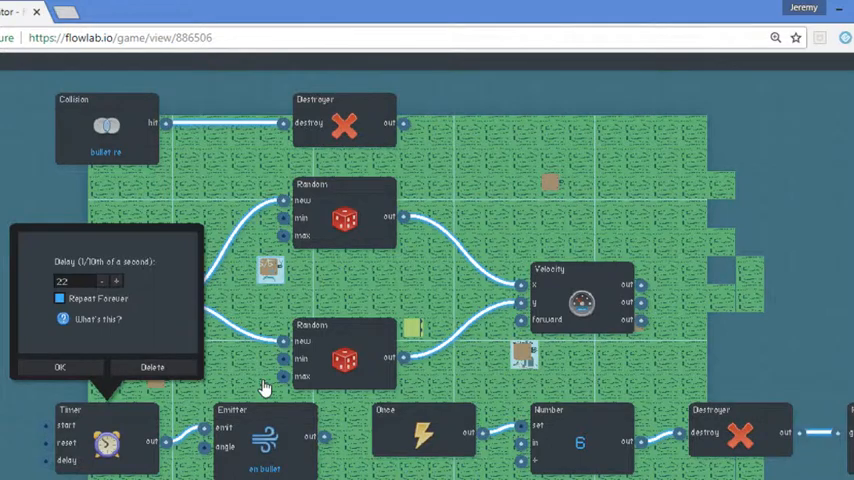
View the en bullet emitter settings (expiry 10, force 2, angle 0), then close them.
click(59, 367)
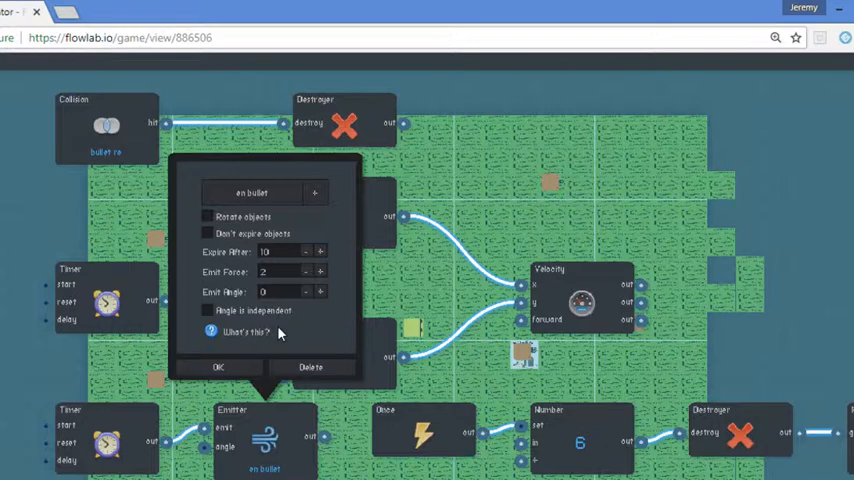
mouse_move(240, 360)
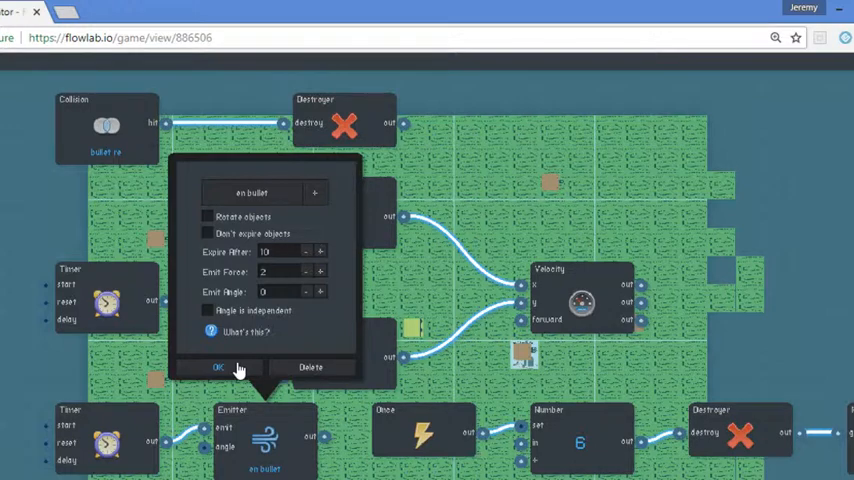
mouse_move(237, 363)
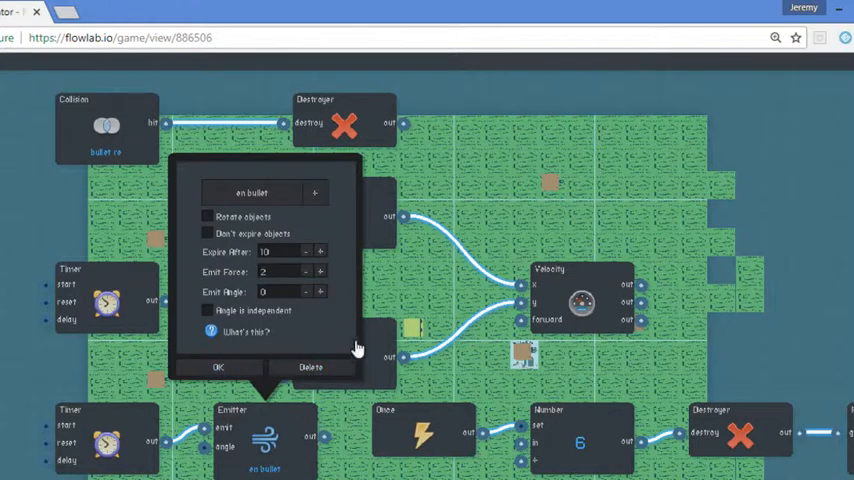
click(218, 367)
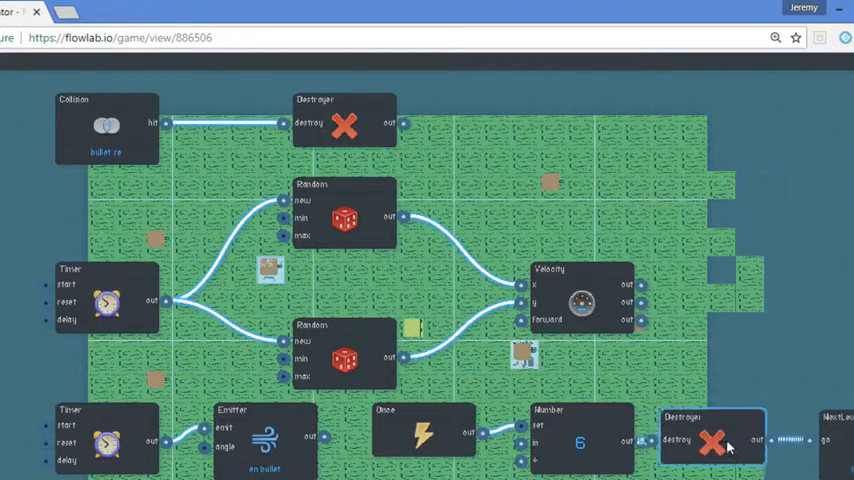
Close the enemy behavior editor and confirm the Edit Game Object panel with OK.
drag(712, 445, 740, 425)
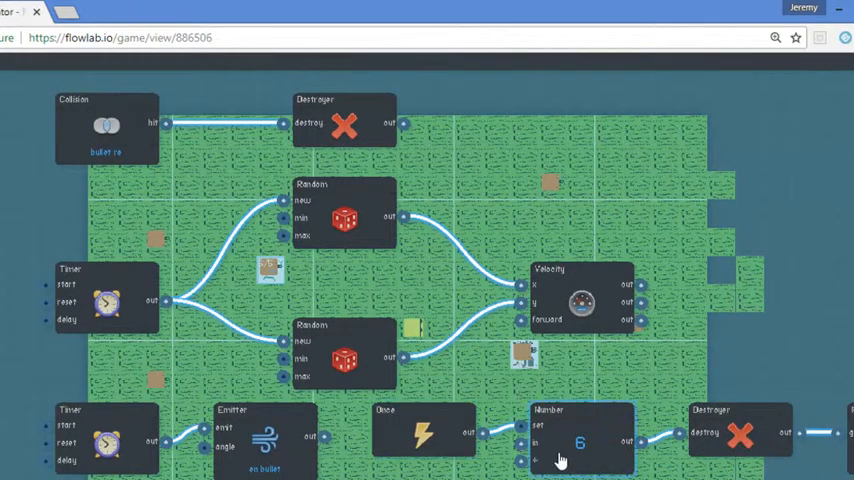
mouse_move(667, 397)
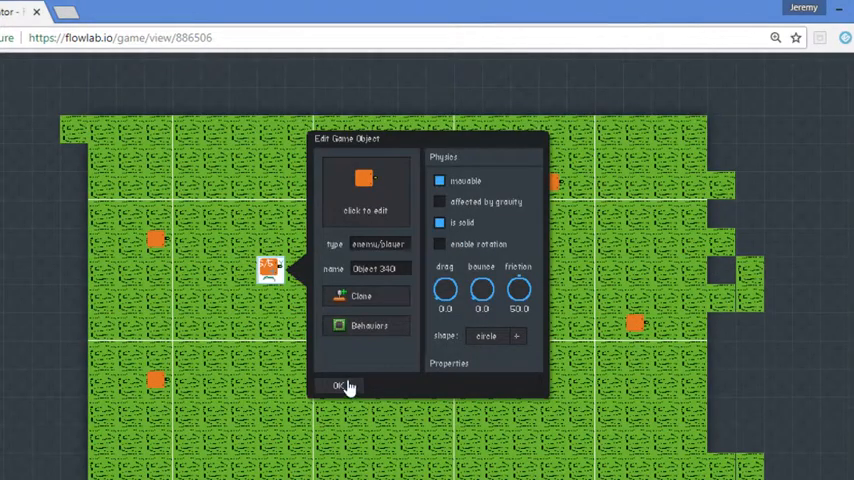
click(342, 387)
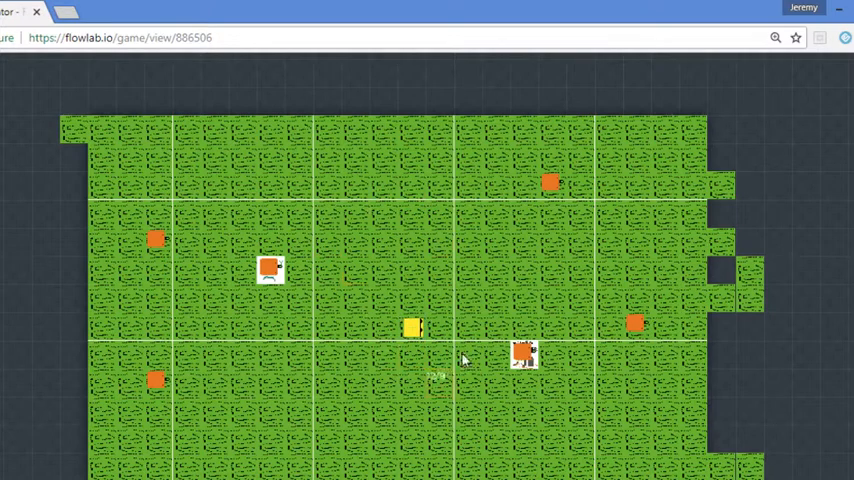